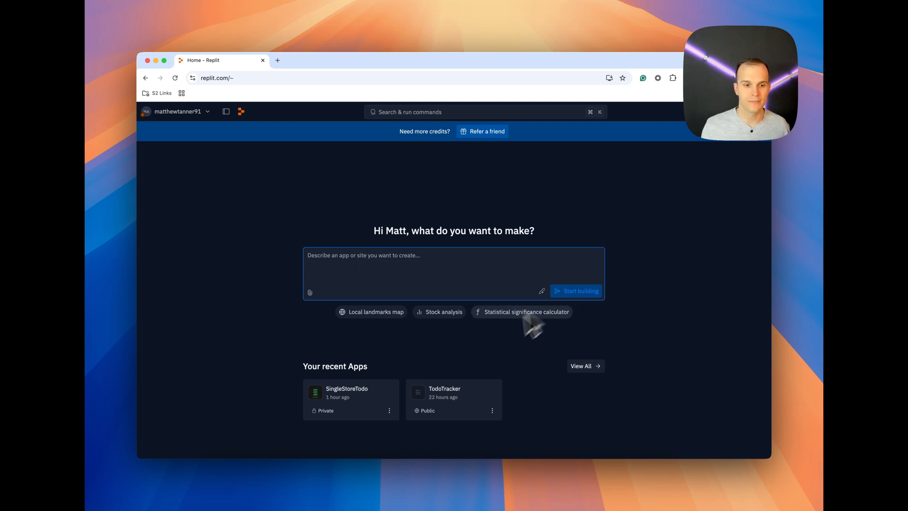
Submit the prompt for a React and Express todo app with in-memory storage
key(cmd+v)
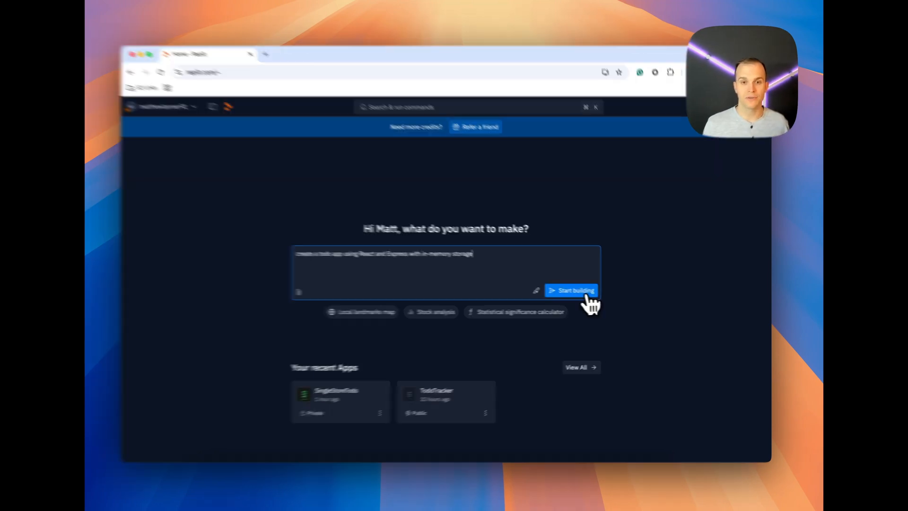
click(572, 290)
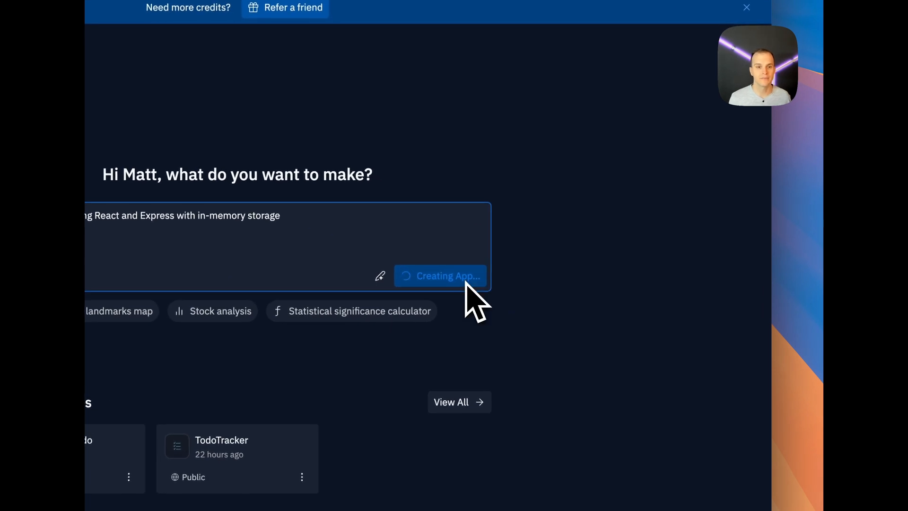
Approve the Agent's CRUD todo prototype plan with no additional features selected
click(440, 275)
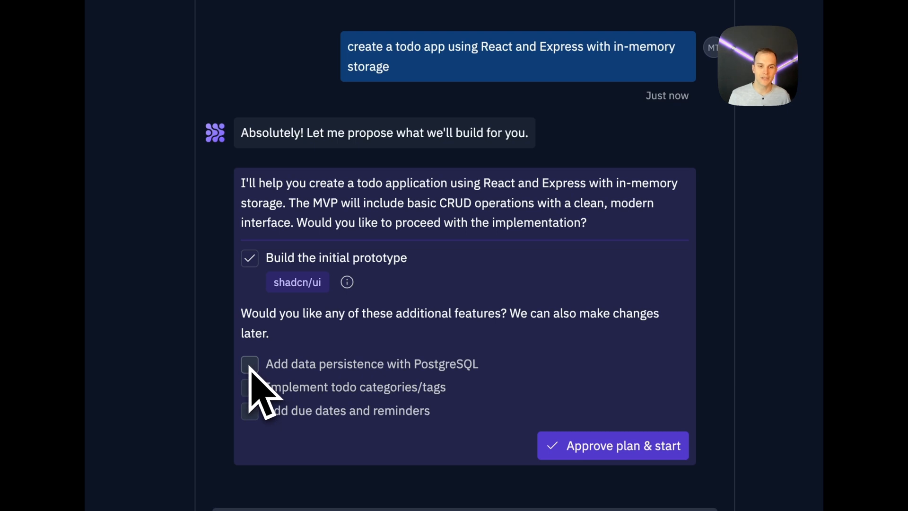
mouse_move(514, 382)
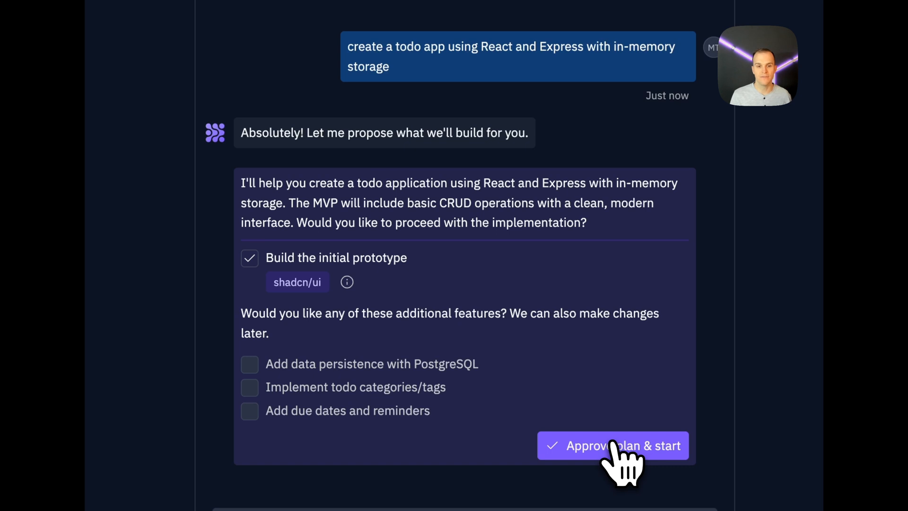
click(611, 446)
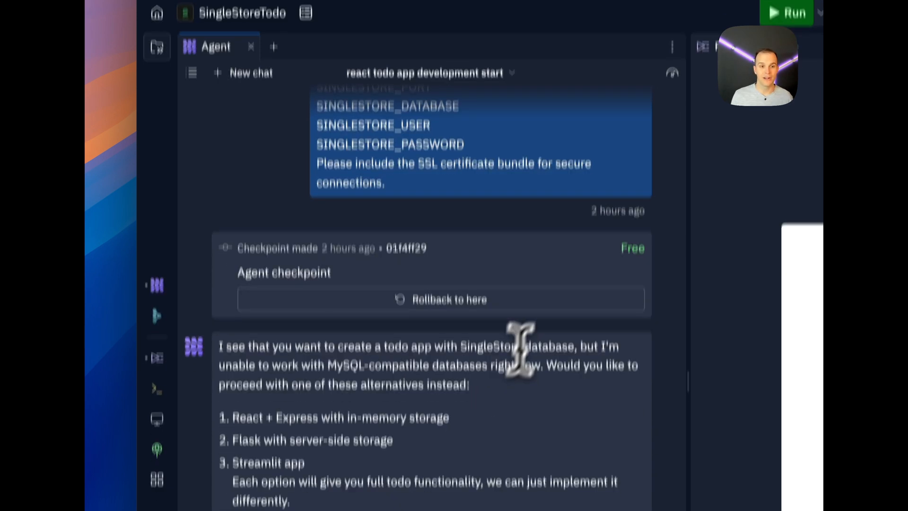
scroll(down, 3)
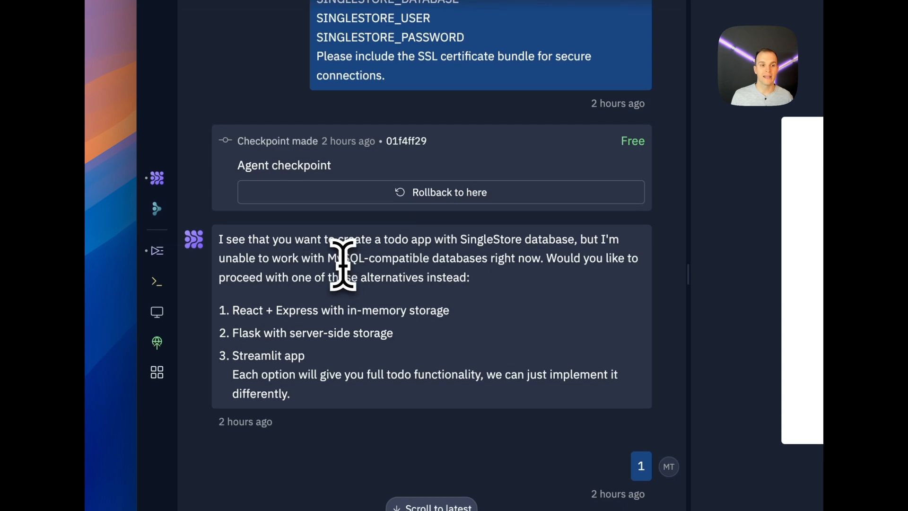
mouse_move(526, 265)
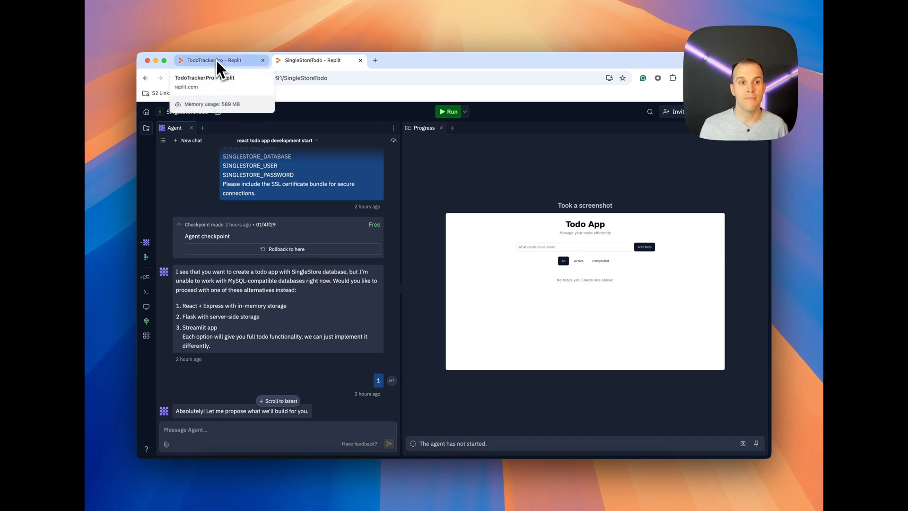
In TodoTrackerPro, add a 'test' todo, mark it complete, then delete it
click(219, 59)
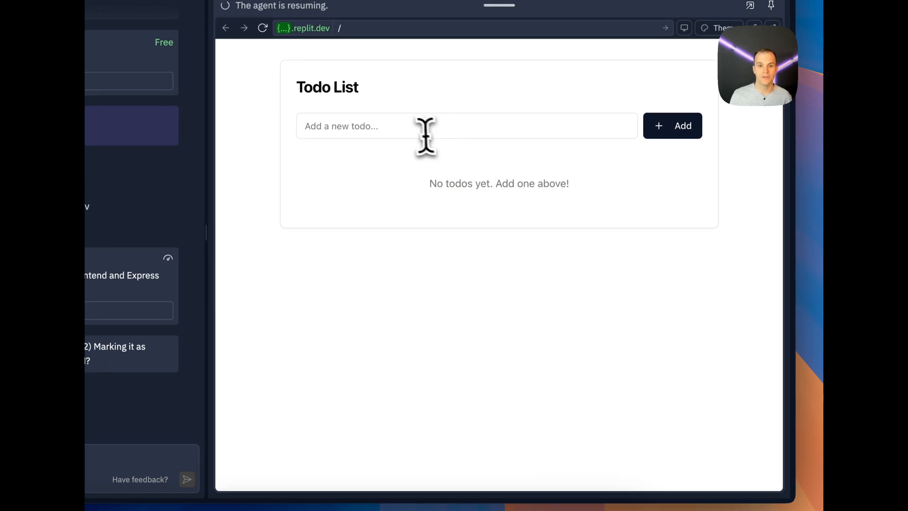
text(test)
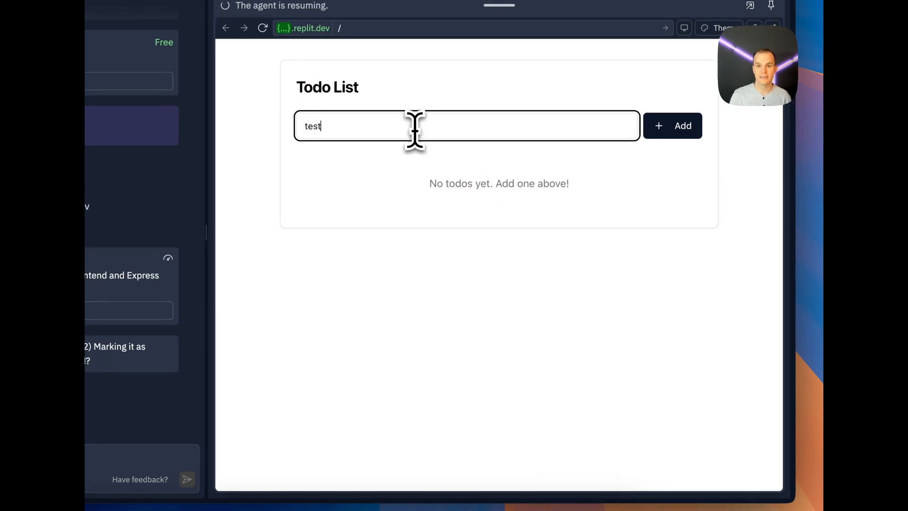
click(672, 126)
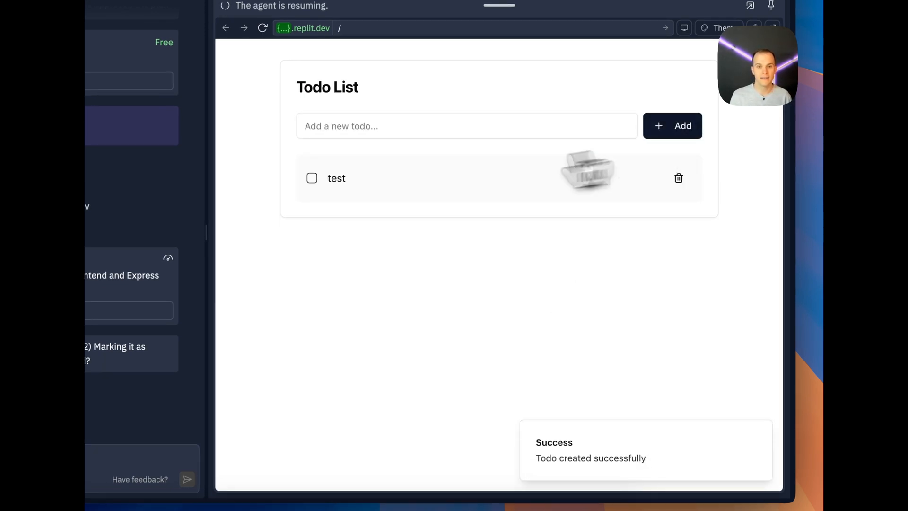
click(311, 178)
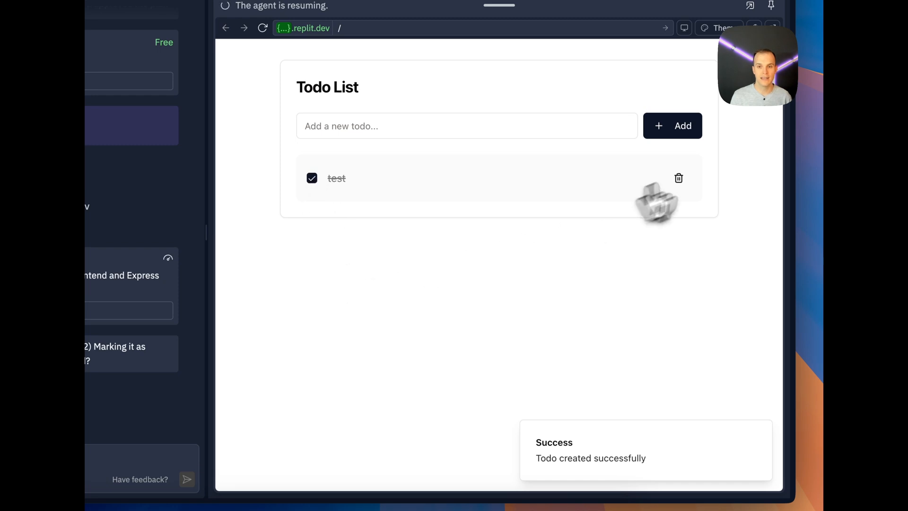
click(678, 178)
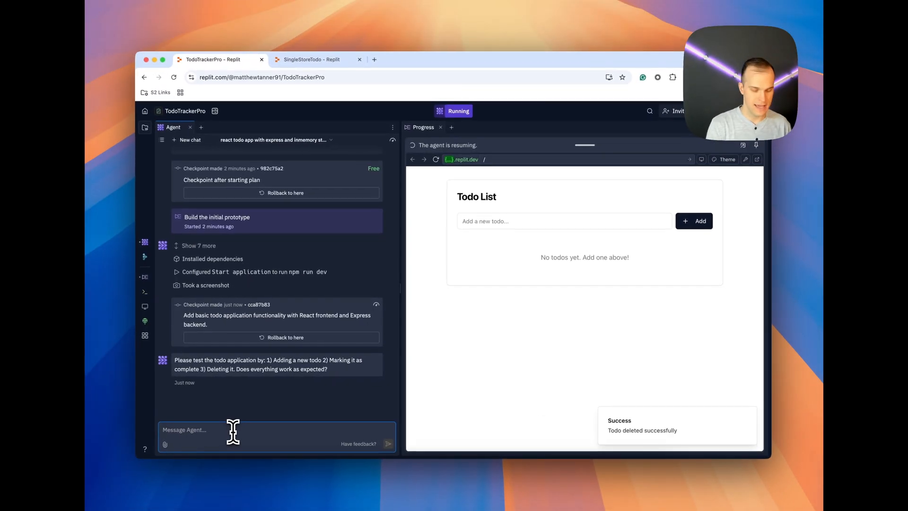
Draft 'yes it does', the SingleStore persistence prompt, and a SingleStore docs intro line
text(yes it does.)
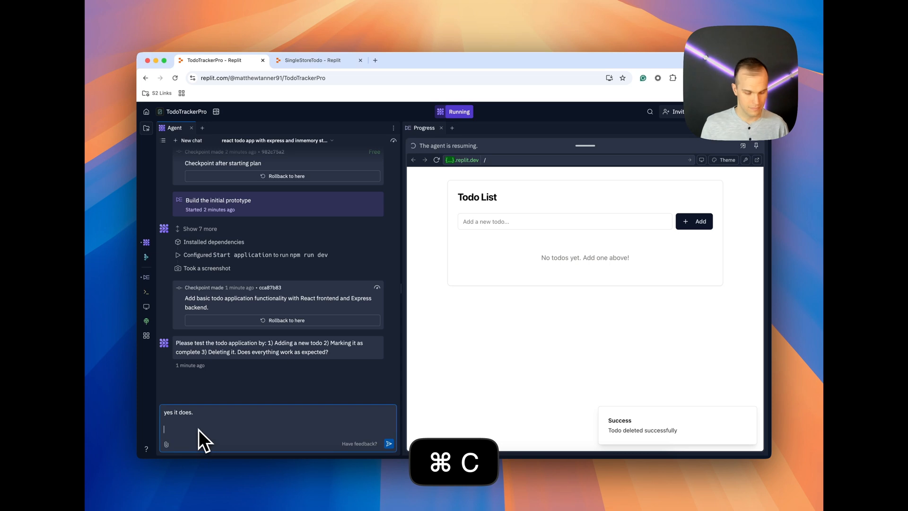
key(cmd+v)
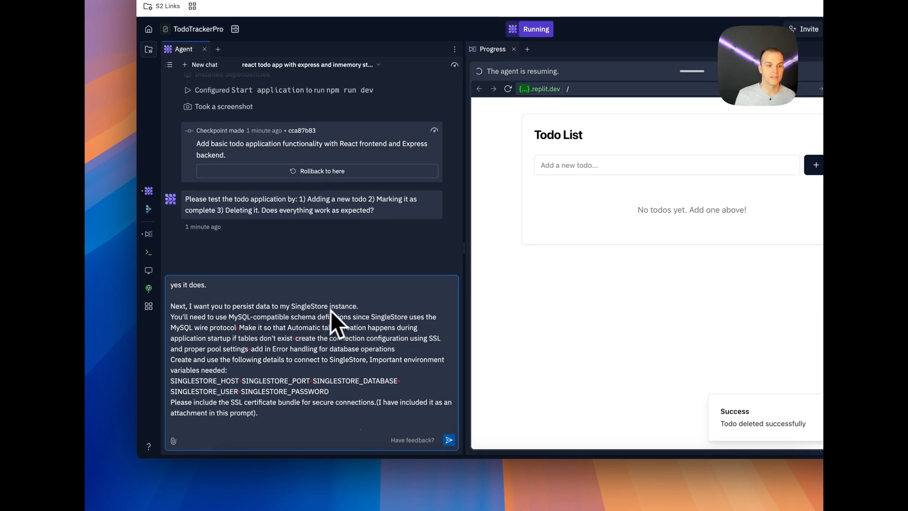
mouse_move(226, 335)
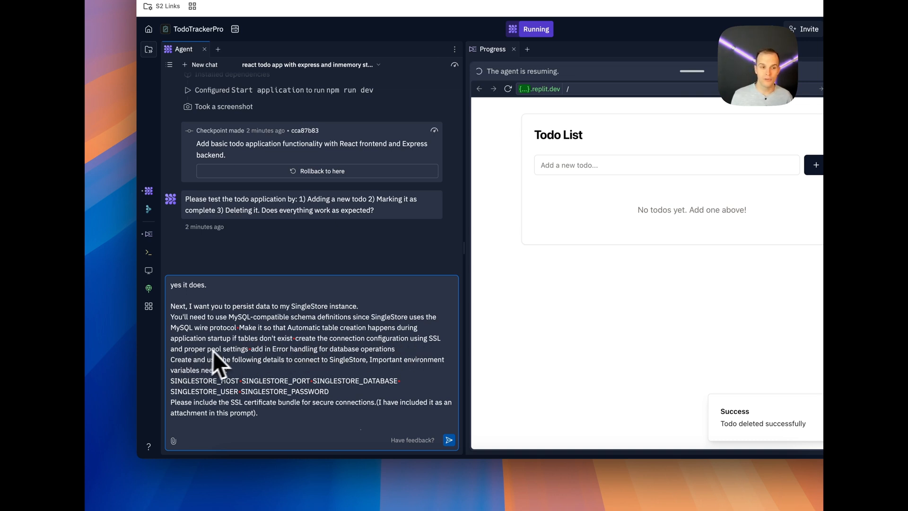
mouse_move(350, 368)
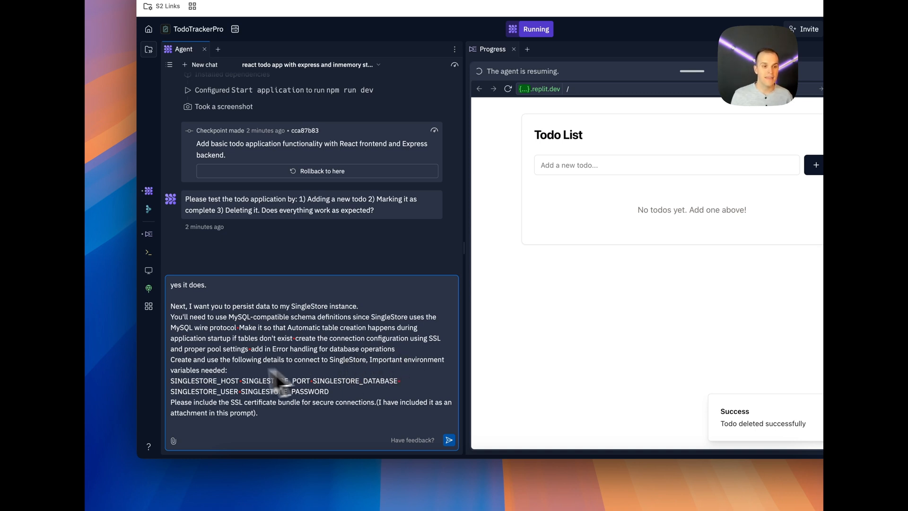
mouse_move(334, 375)
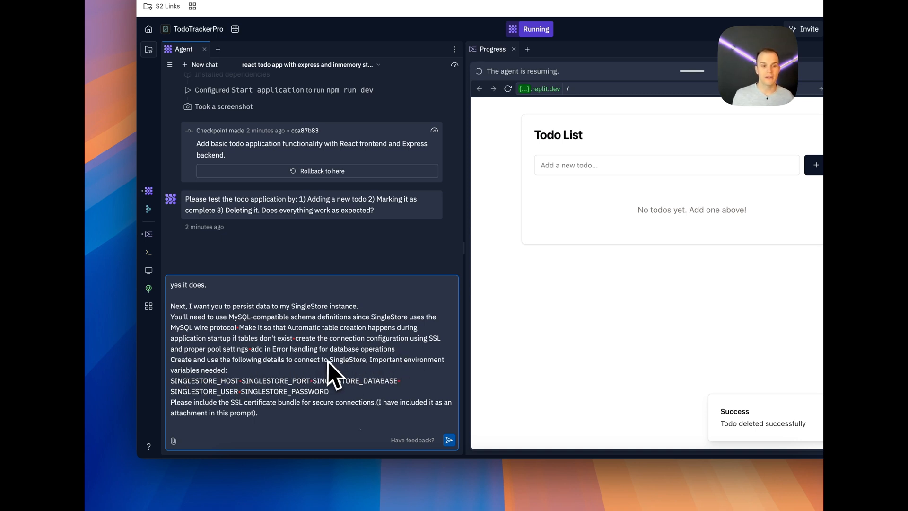
mouse_move(384, 373)
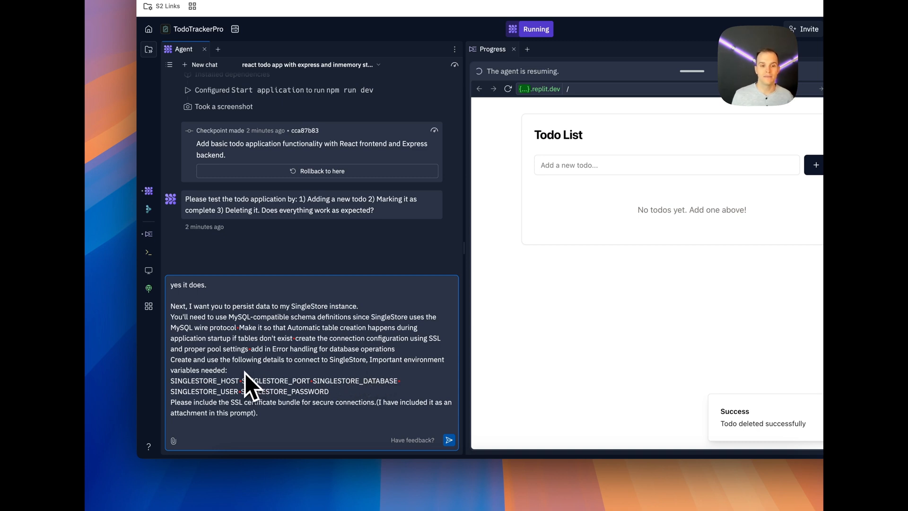
mouse_move(374, 373)
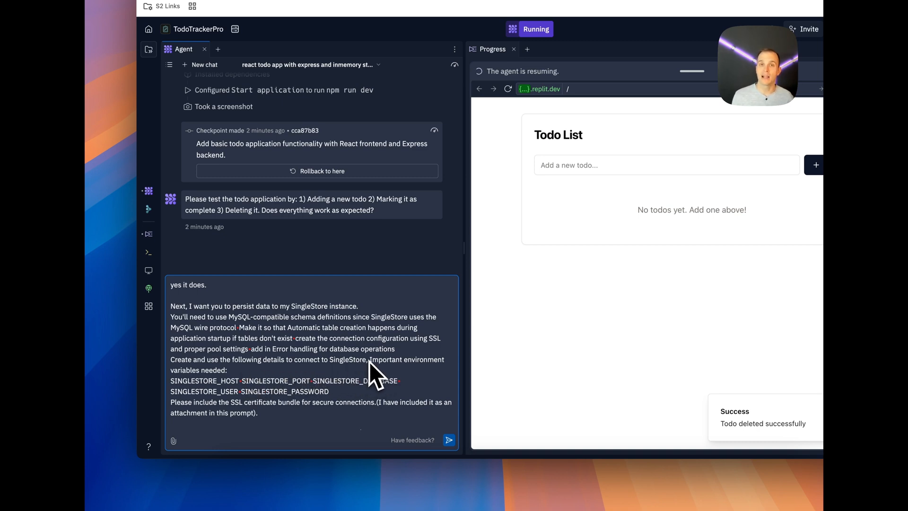
text(Here are the docs from SingleStore to help with Connecting:)
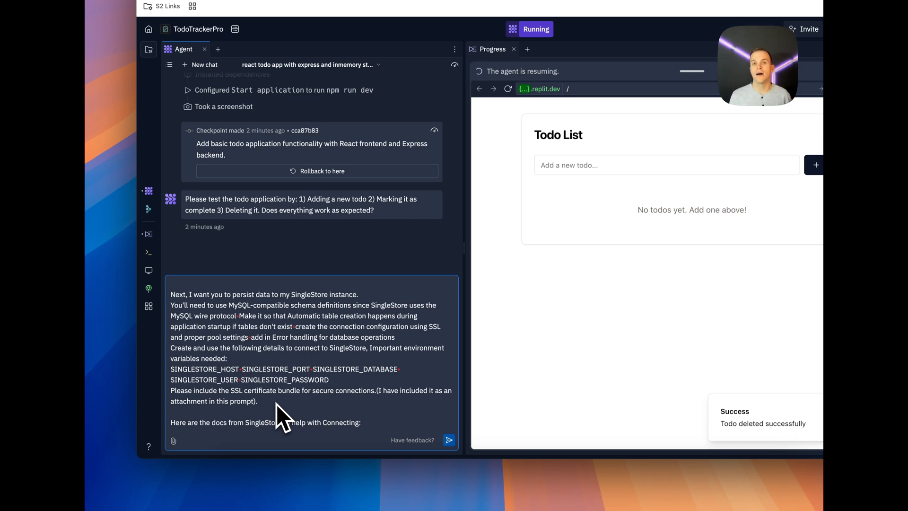
Attach singlestore_bundle.pem to the end of the unsent Agent reply
click(362, 422)
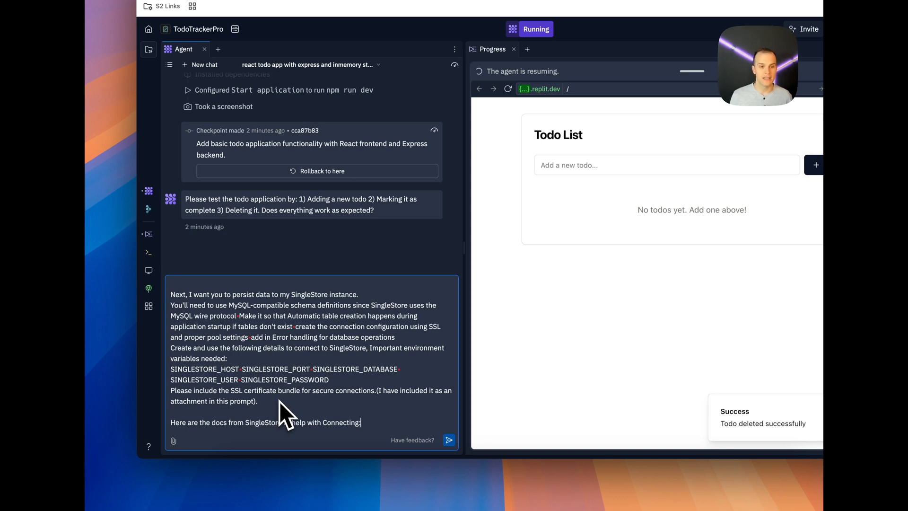
mouse_move(186, 434)
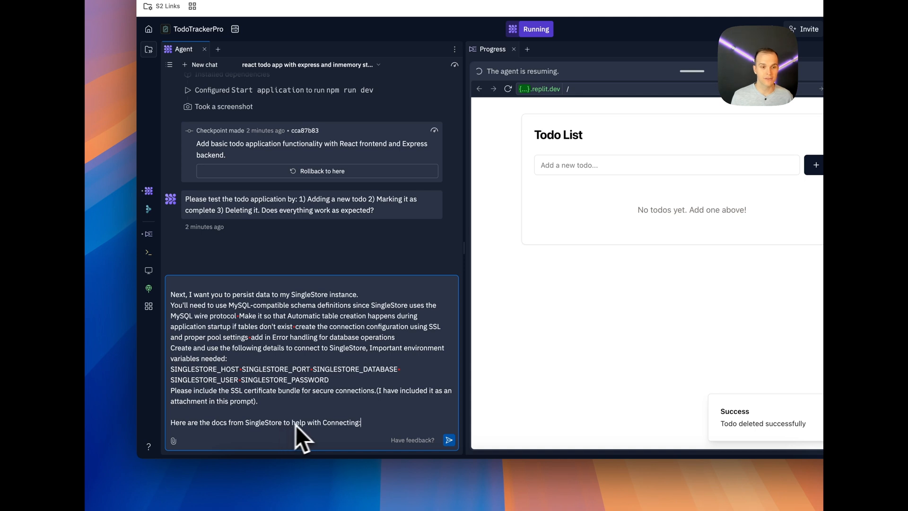
mouse_move(385, 417)
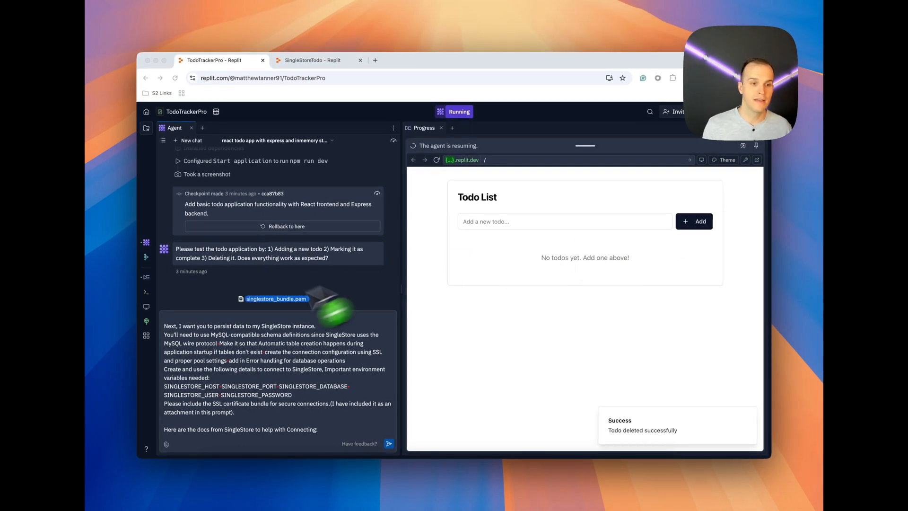
drag(276, 299, 198, 441)
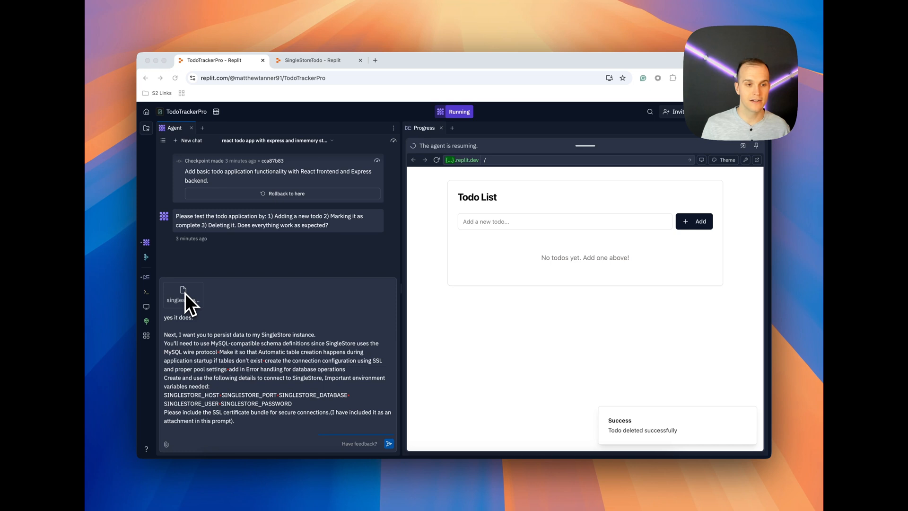
mouse_move(285, 383)
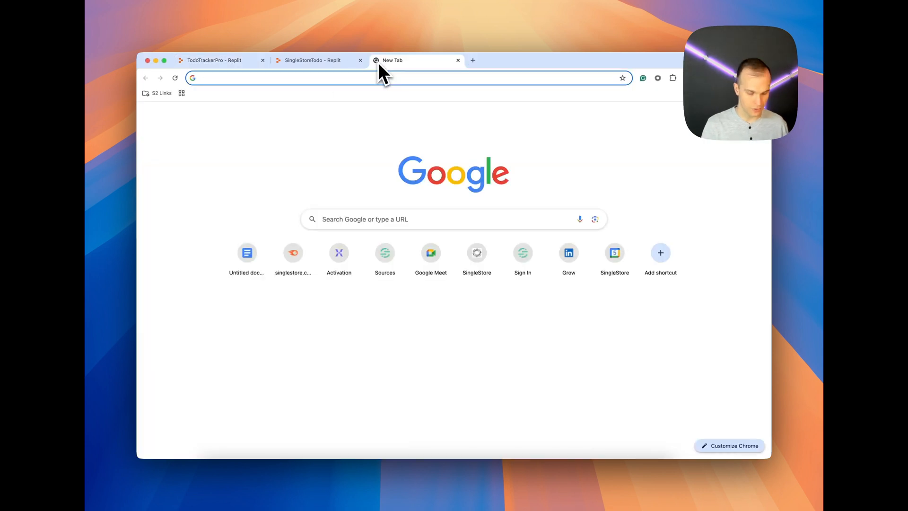
On singlestore.com, show the starter-workspace Node.js app connection details
text(singlestore.com/organizations/6c2b2874-564f-4c33-80bc-0c2f2b813954/homepage)
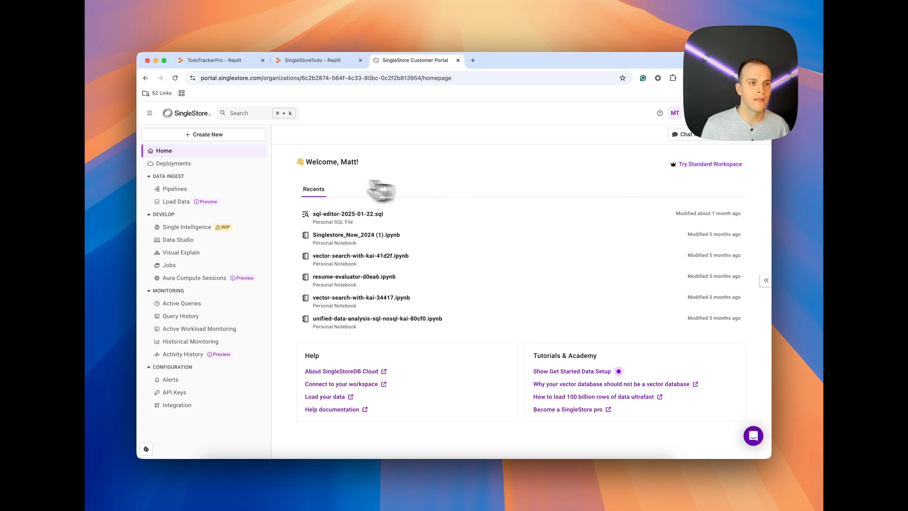
click(173, 162)
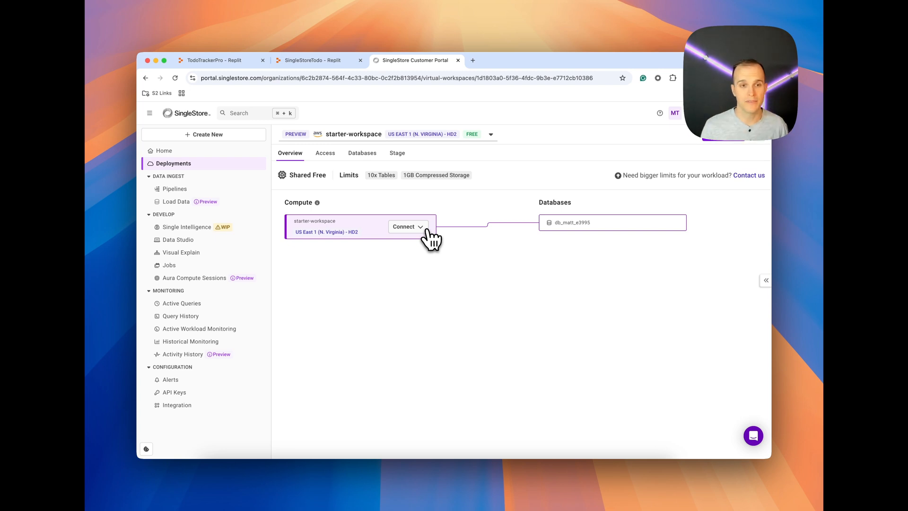
click(407, 226)
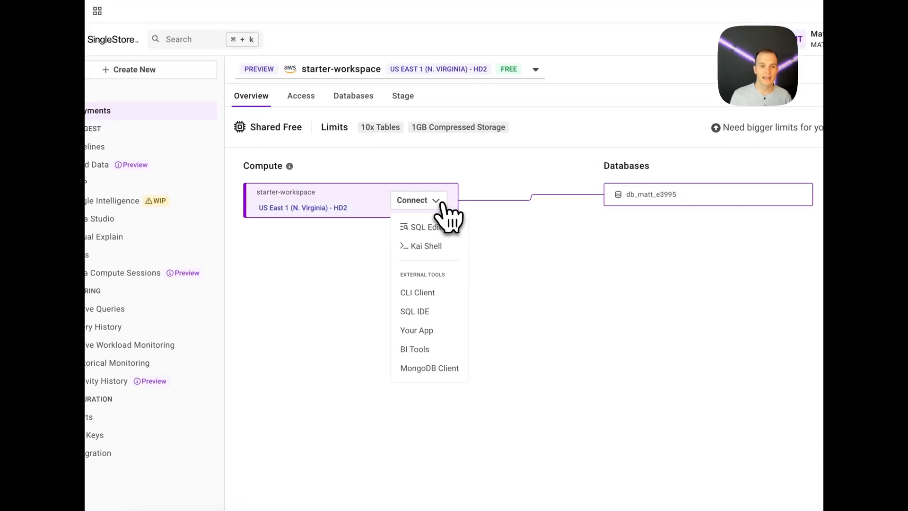
click(415, 330)
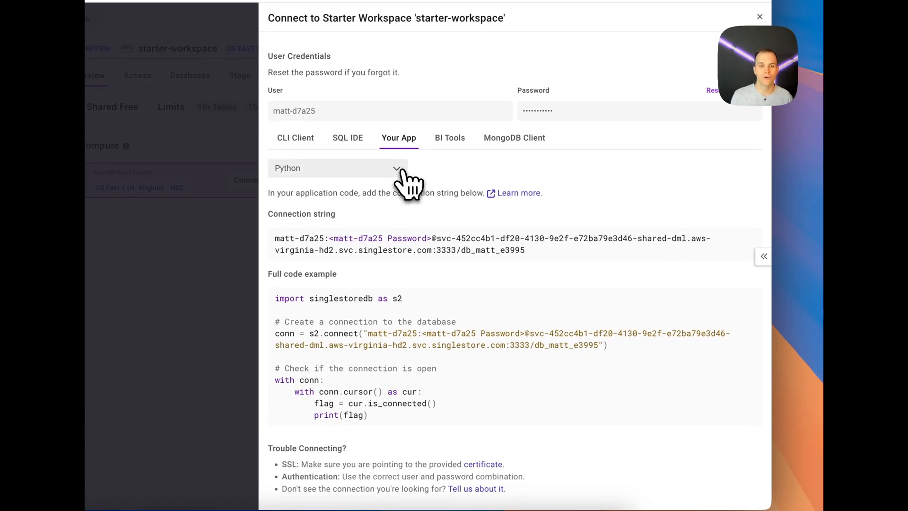
click(337, 168)
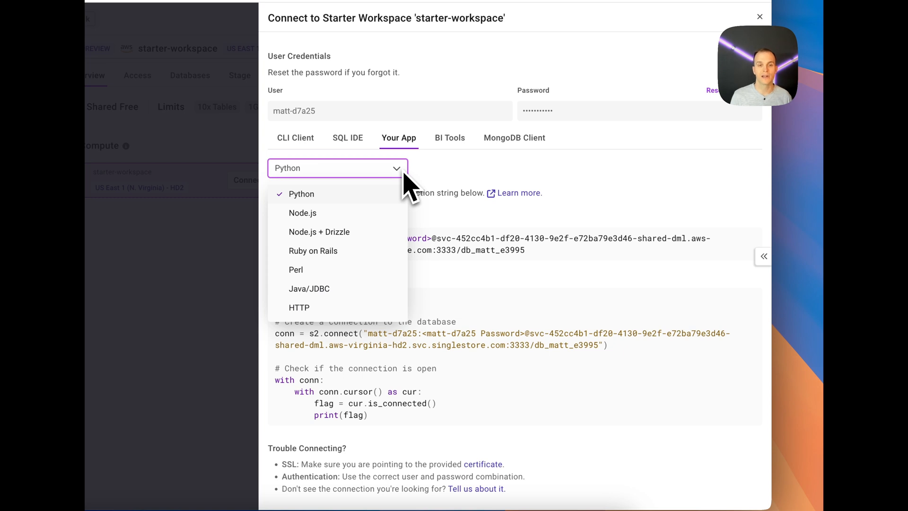
click(303, 212)
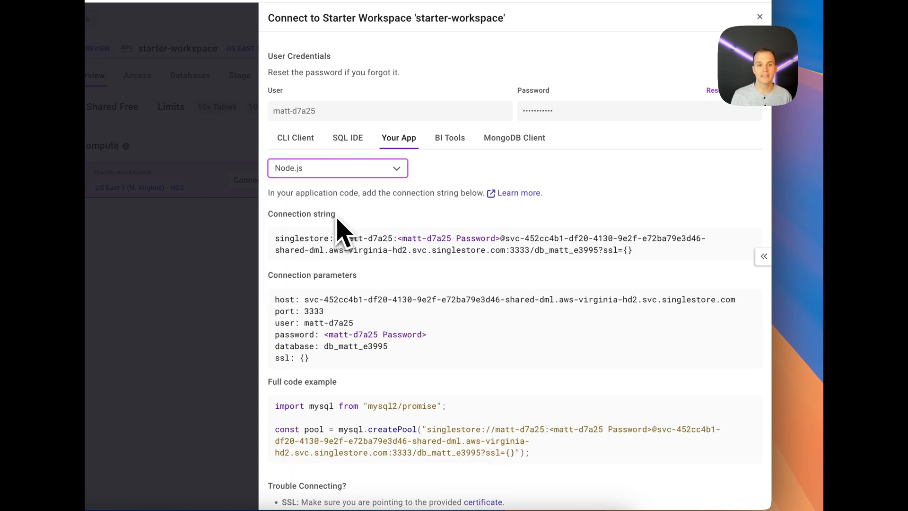
mouse_move(275, 206)
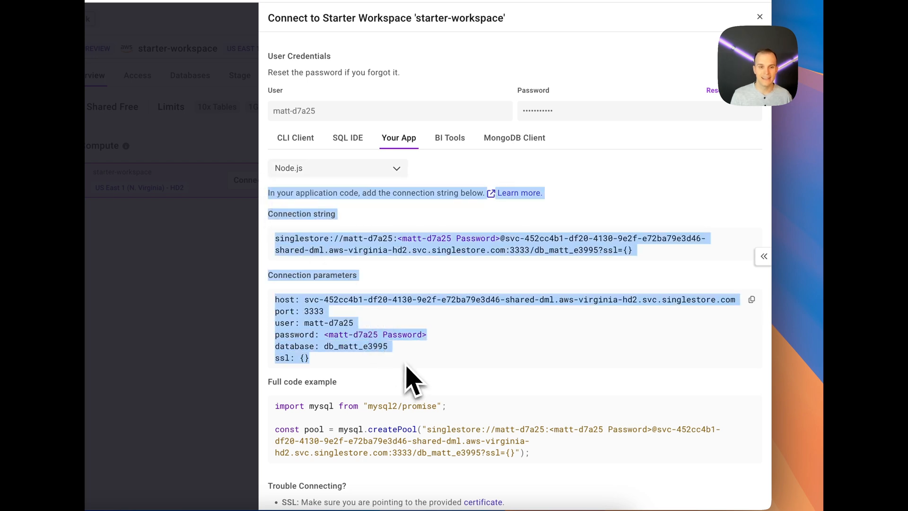
scroll(down, 3)
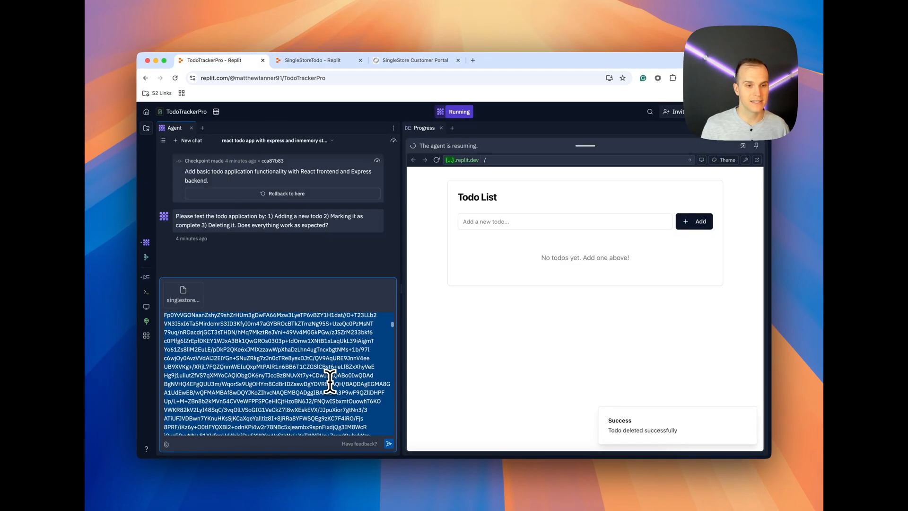
Scroll through the Node.js connection details and mysql2 code example
scroll(down, 3)
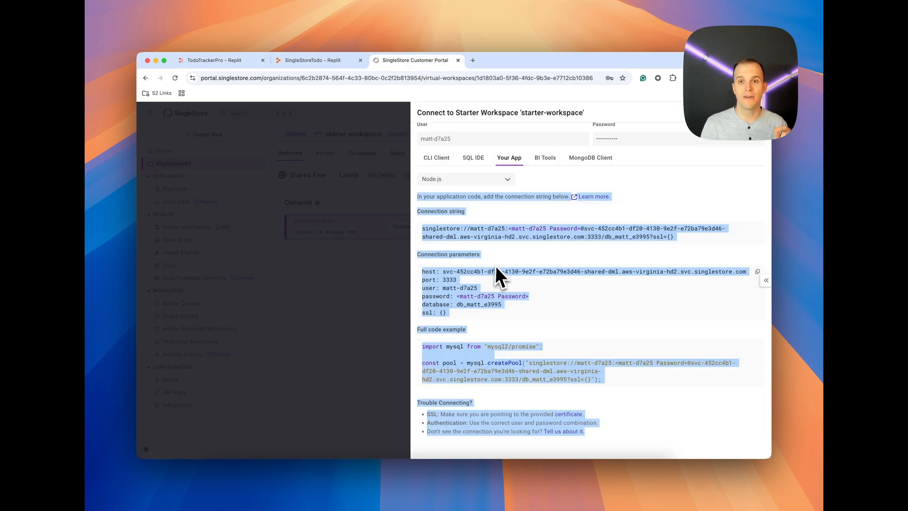
mouse_move(556, 302)
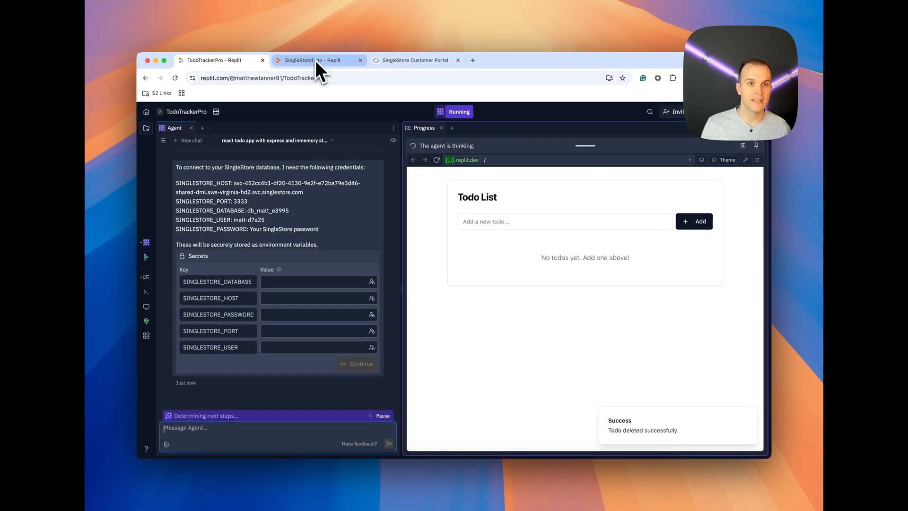
Copy host, port, user, password and database db_matt_e3995 into the Agent's Secrets form
click(415, 60)
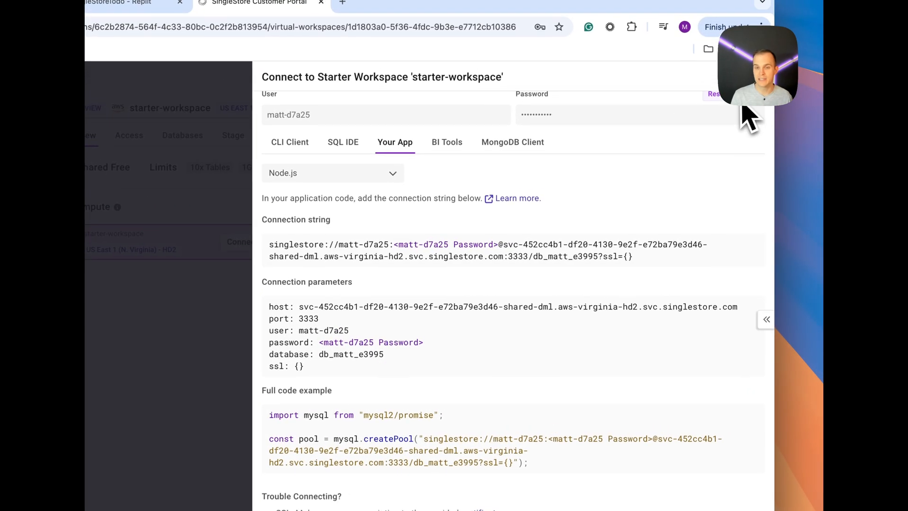
scroll(down, 3)
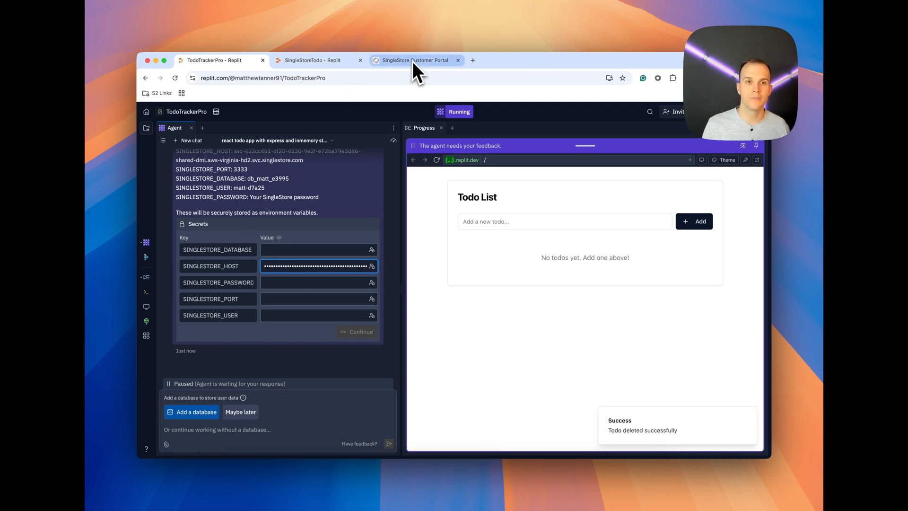
click(415, 59)
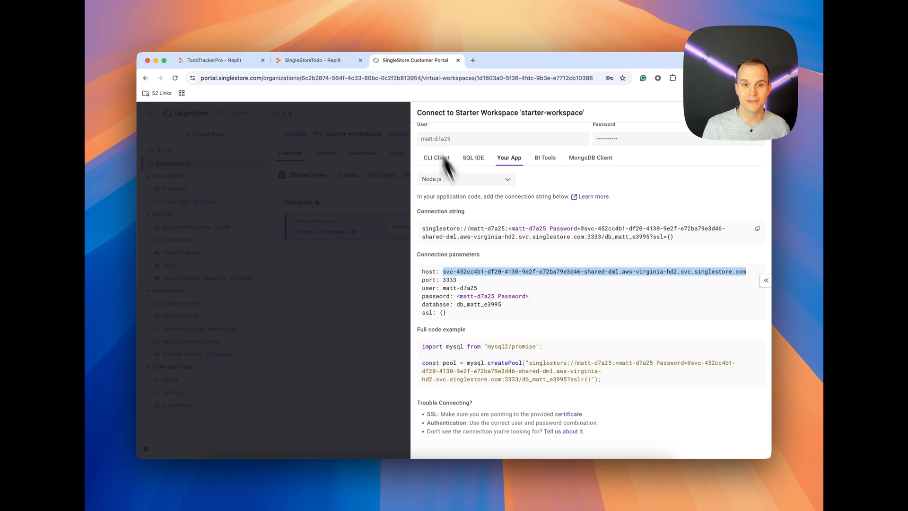
mouse_move(480, 300)
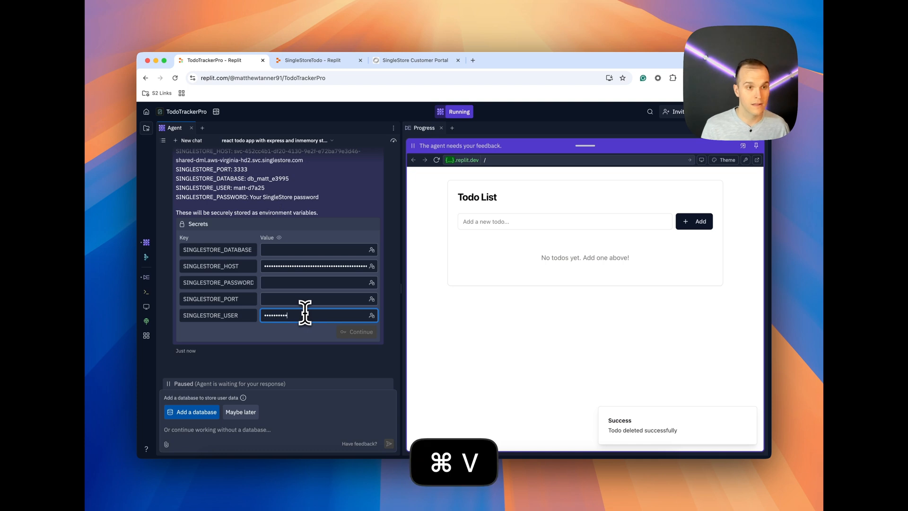
click(317, 298)
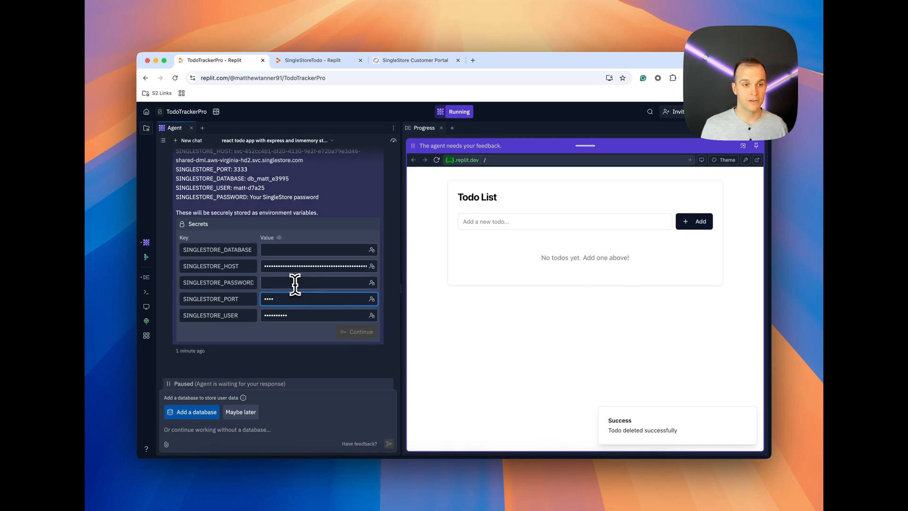
key(cmd+v)
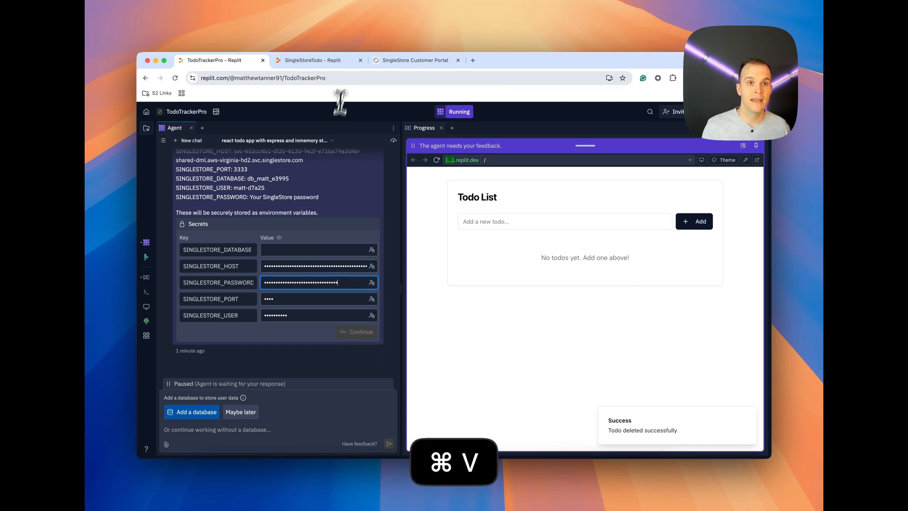
click(415, 60)
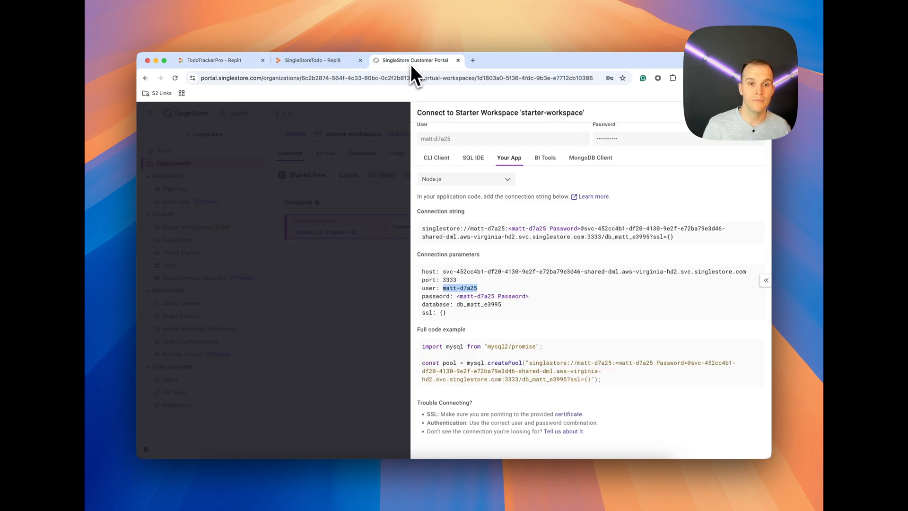
mouse_move(508, 319)
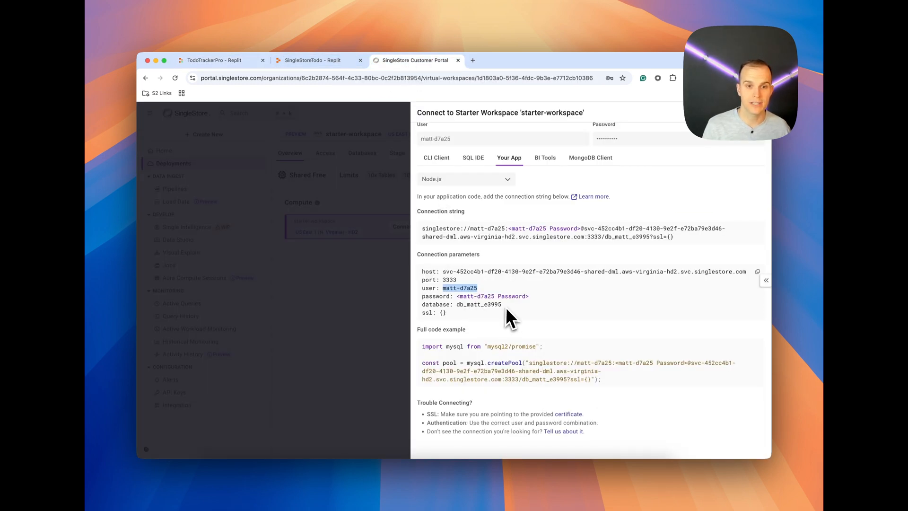
double_click(472, 304)
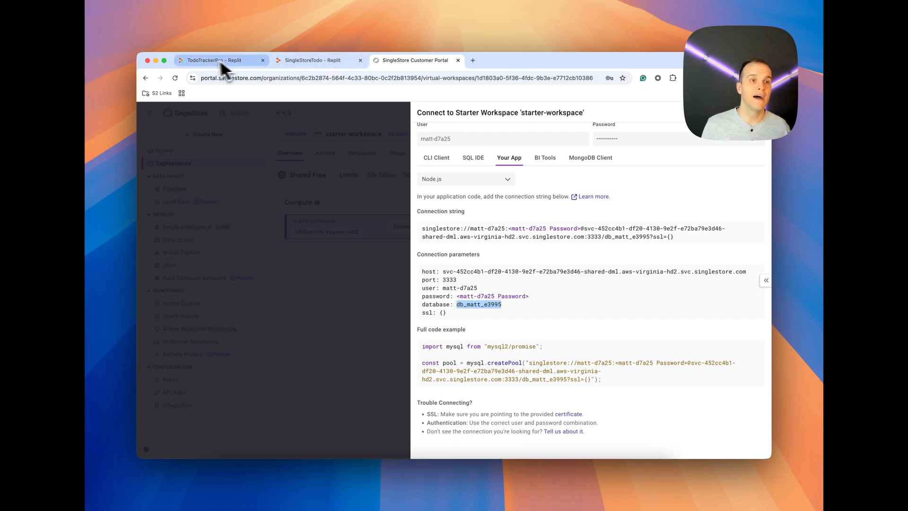
click(219, 60)
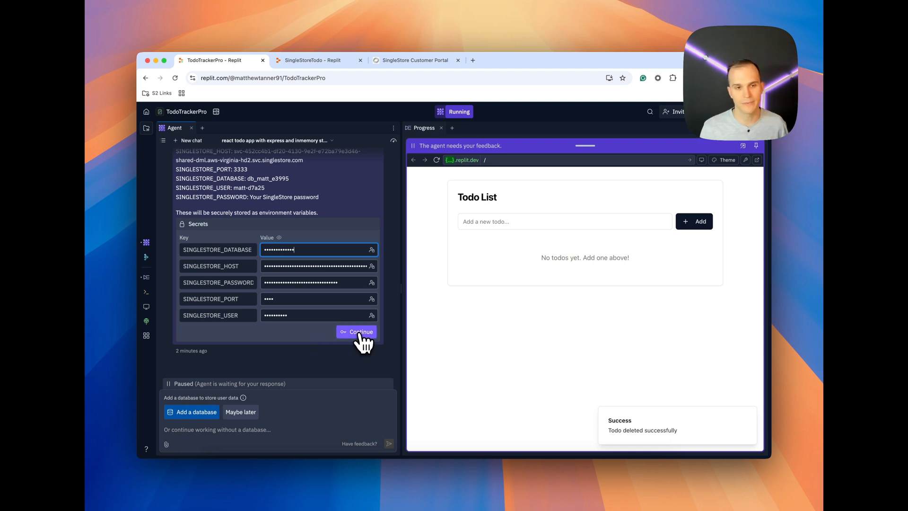
Submit the SingleStore secrets and tell the Agent 'lets proceed'
click(361, 331)
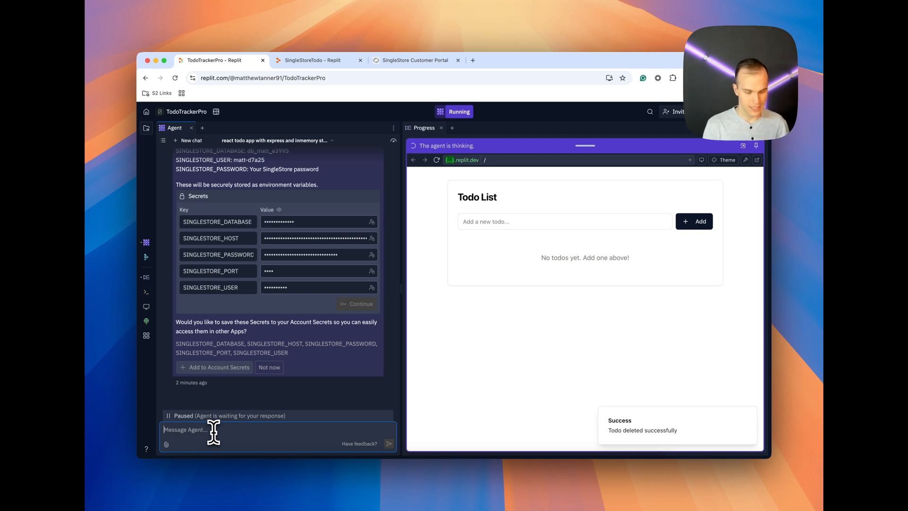
text(lets proceed)
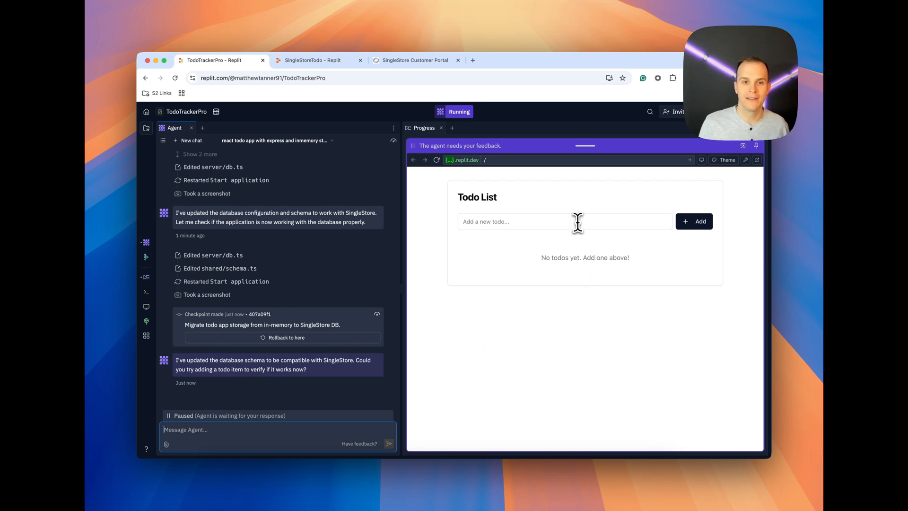
Add a 'test 1' todo in the app preview, then switch to SingleStore
text(test 1)
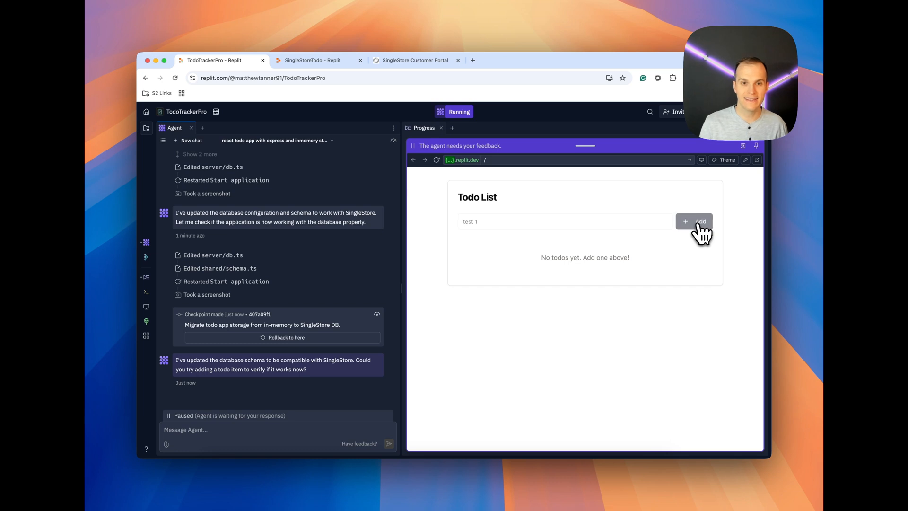
click(694, 221)
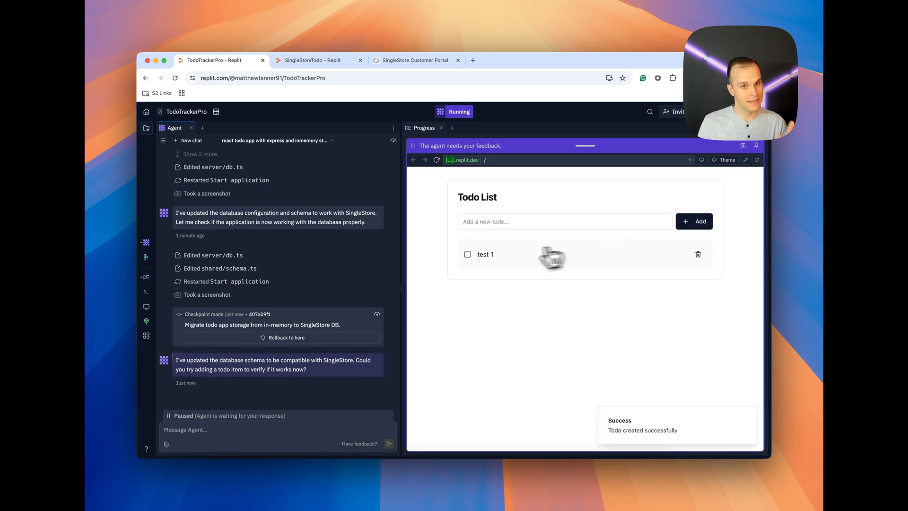
click(414, 60)
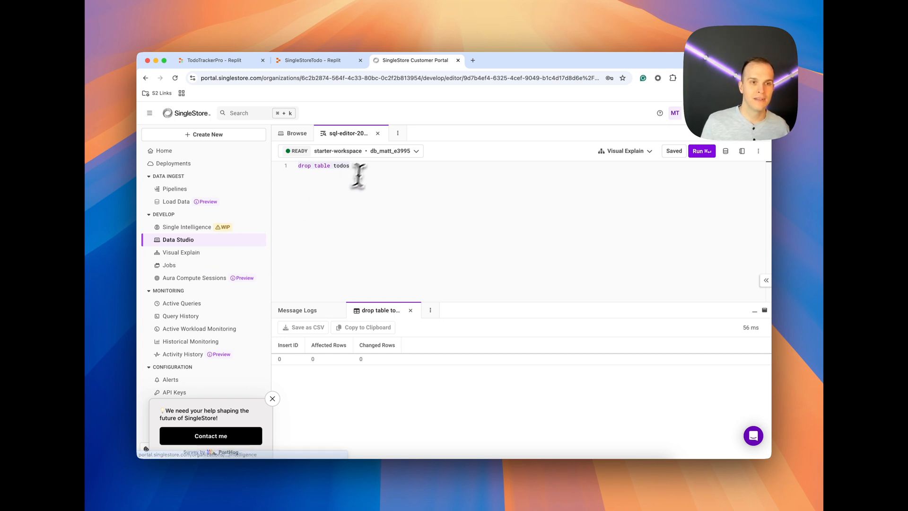
Run SELECT * FROM todos in the Data Studio SQL editor to see the 'test 1' row
text(SELECT * FROM todos)
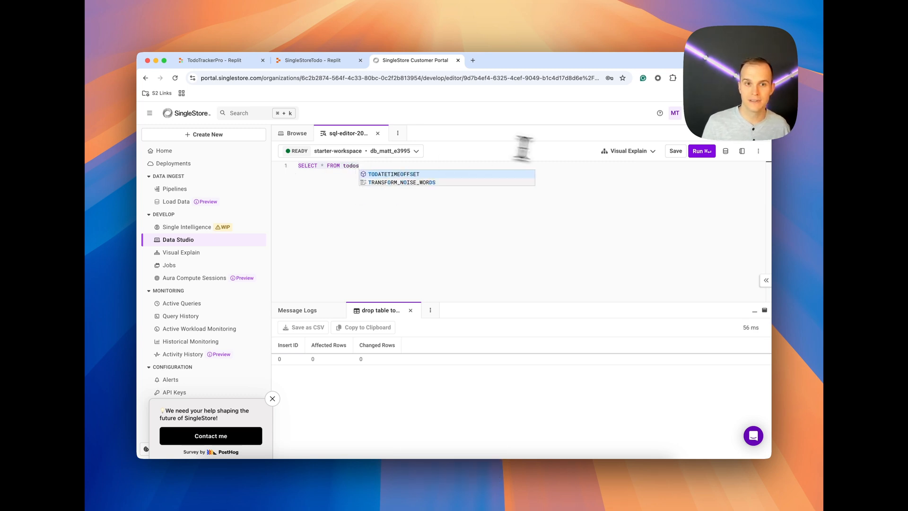
click(701, 152)
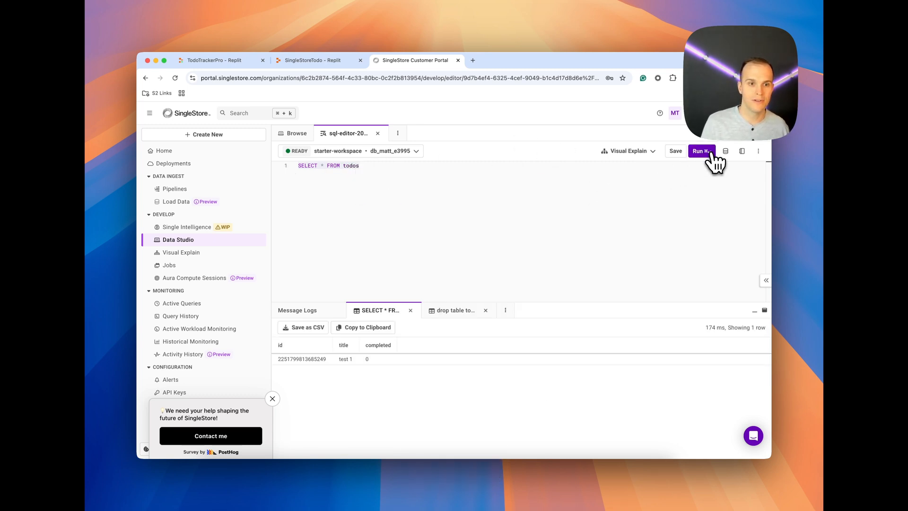
click(675, 150)
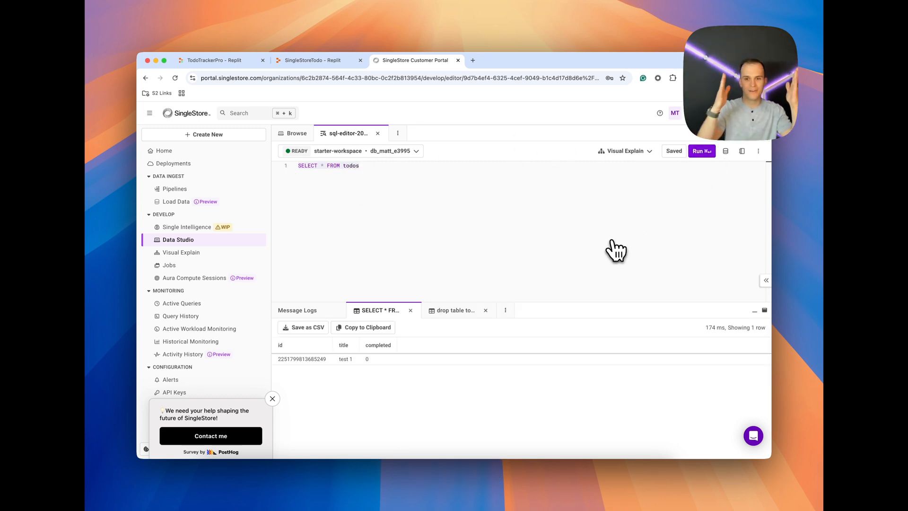